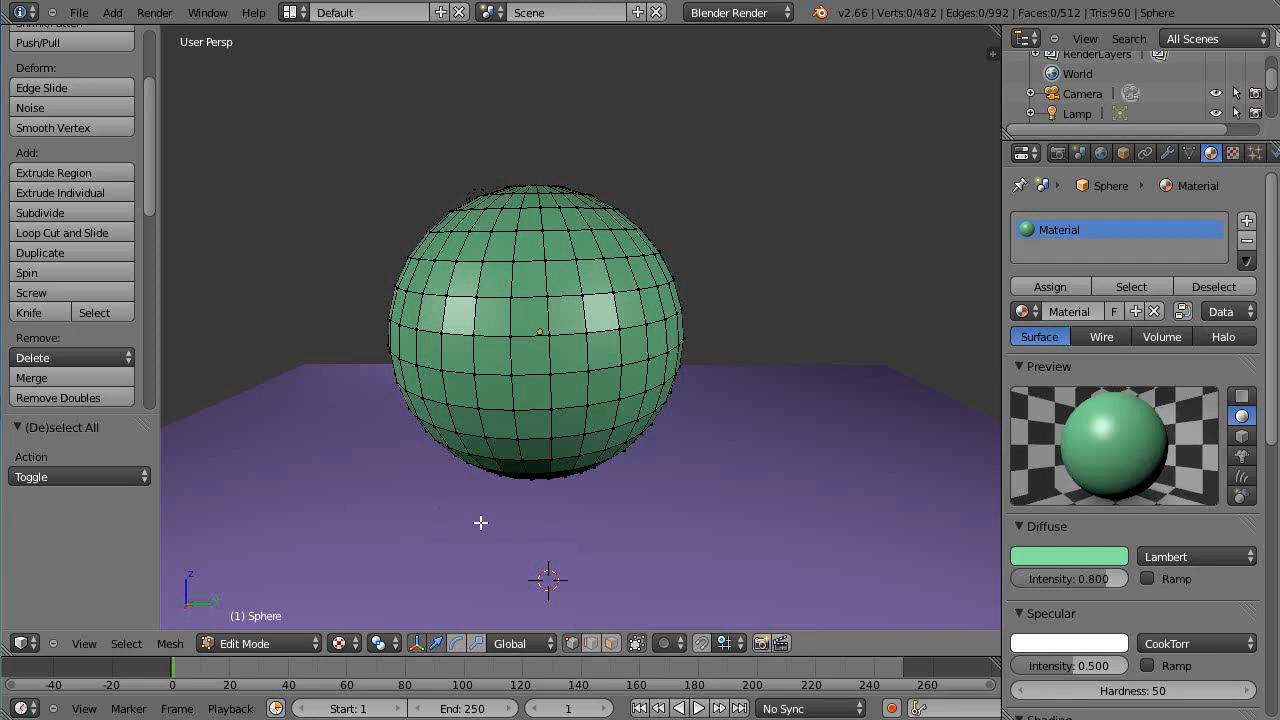
{"action": "mouse_move", "coordinate": [850, 472]}
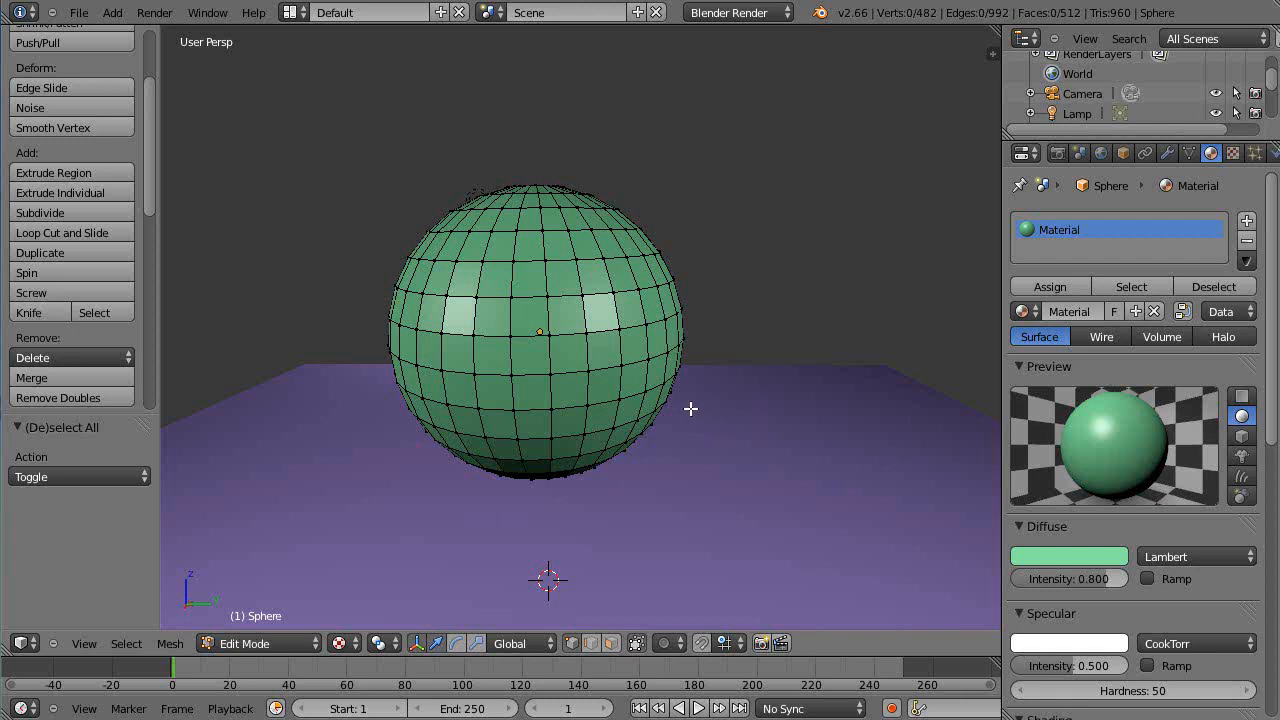
{"action": "mouse_move", "coordinate": [606, 492]}
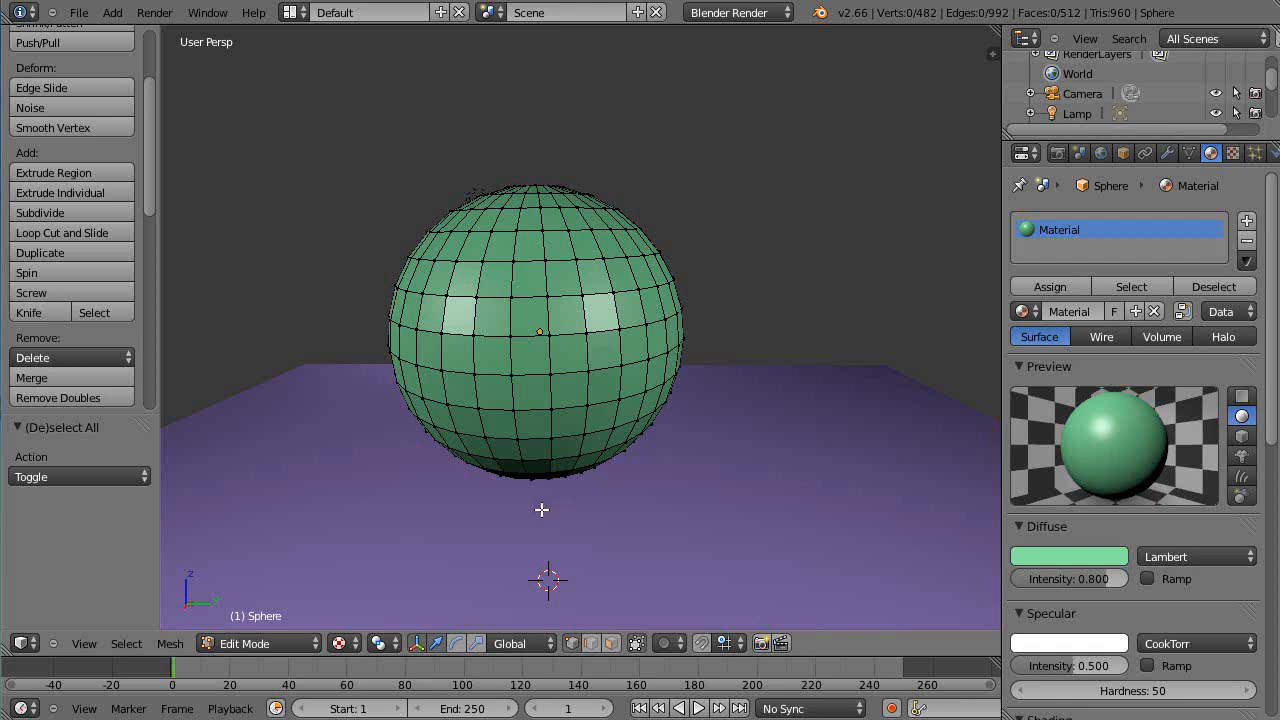
{"action": "mouse_move", "coordinate": [436, 508]}
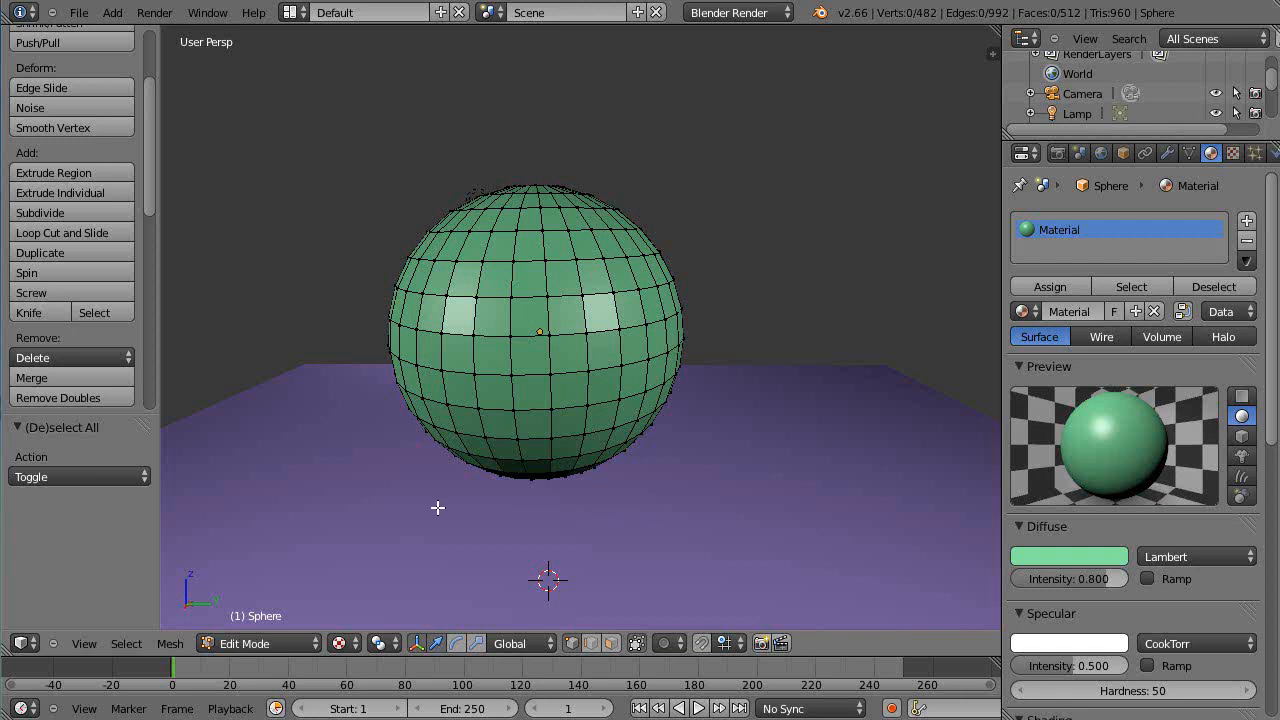
{"action": "mouse_move", "coordinate": [744, 440]}
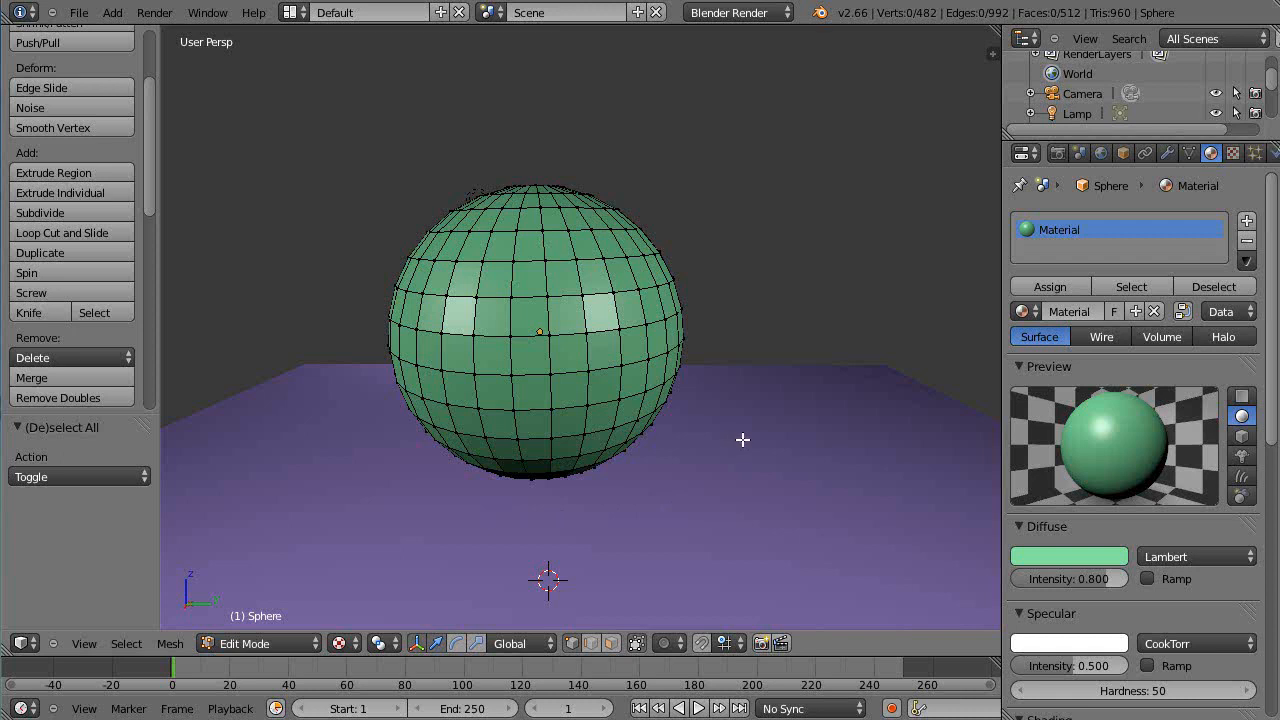
{"action": "mouse_move", "coordinate": [464, 212]}
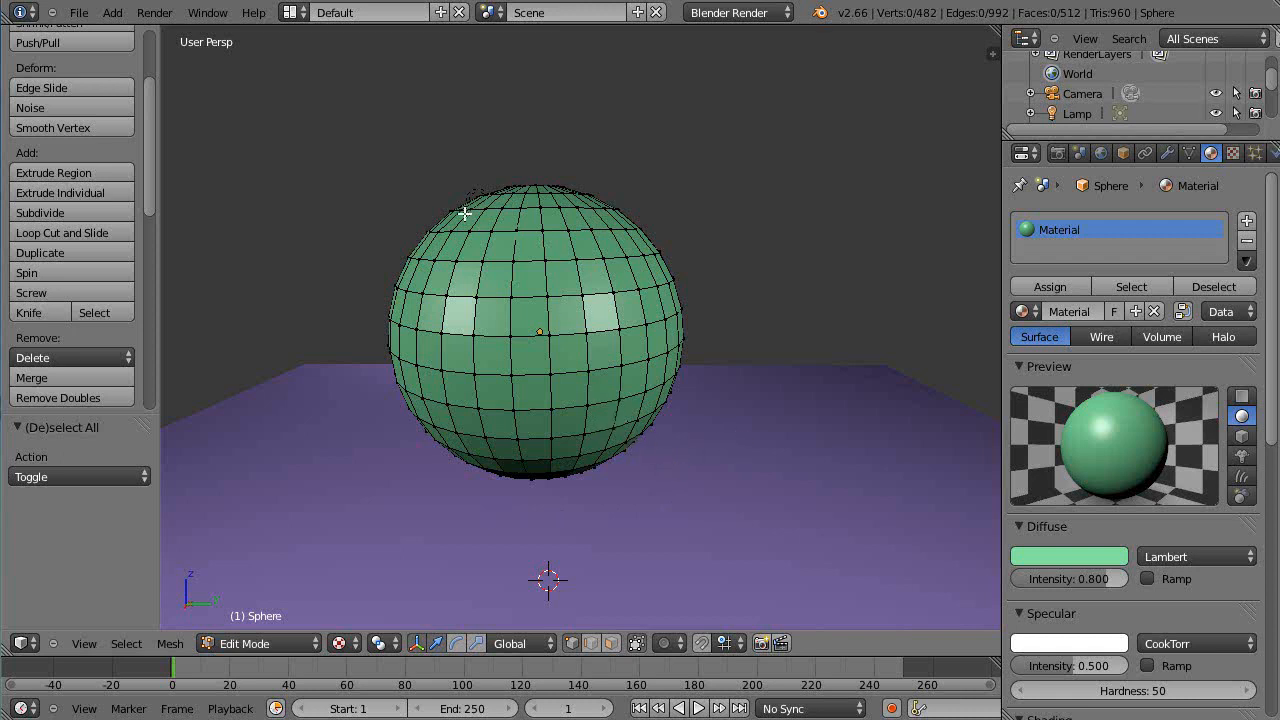
{"action": "mouse_move", "coordinate": [472, 324]}
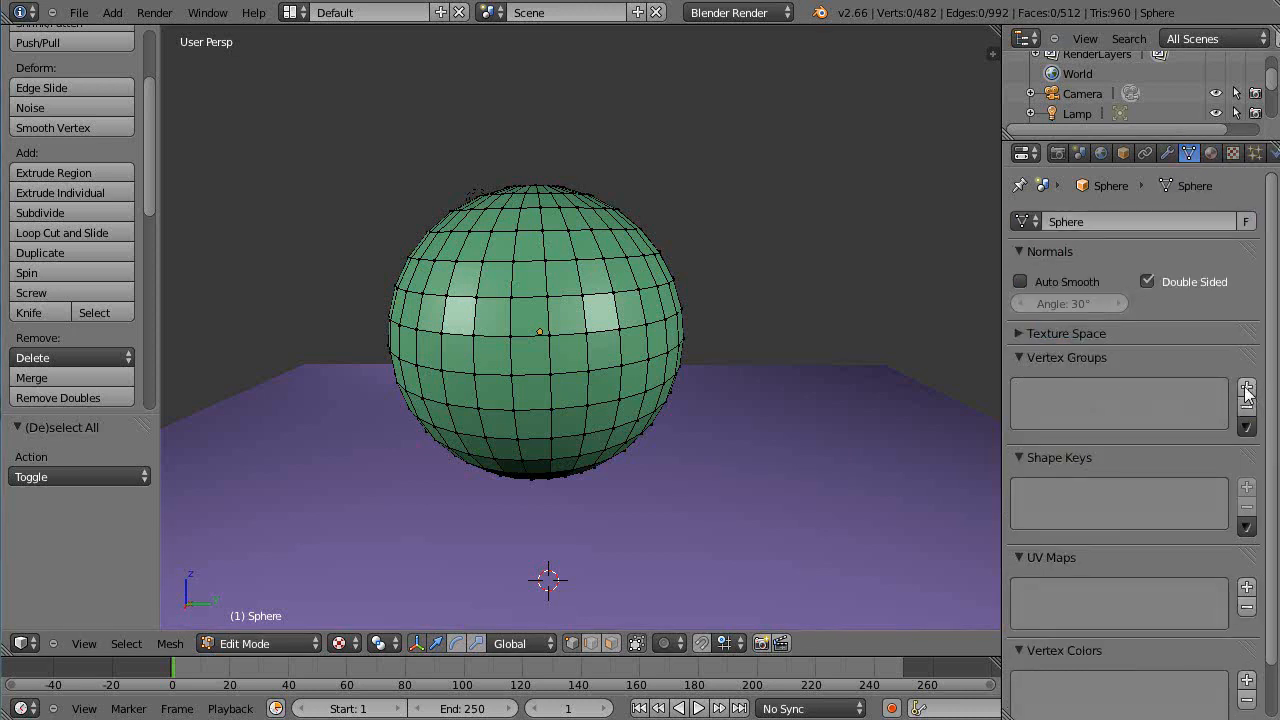
- Add and remove a vertex group named Group, then switch the sphere to Weight Paint mode
{"action": "left_click", "coordinate": [1246, 388]}
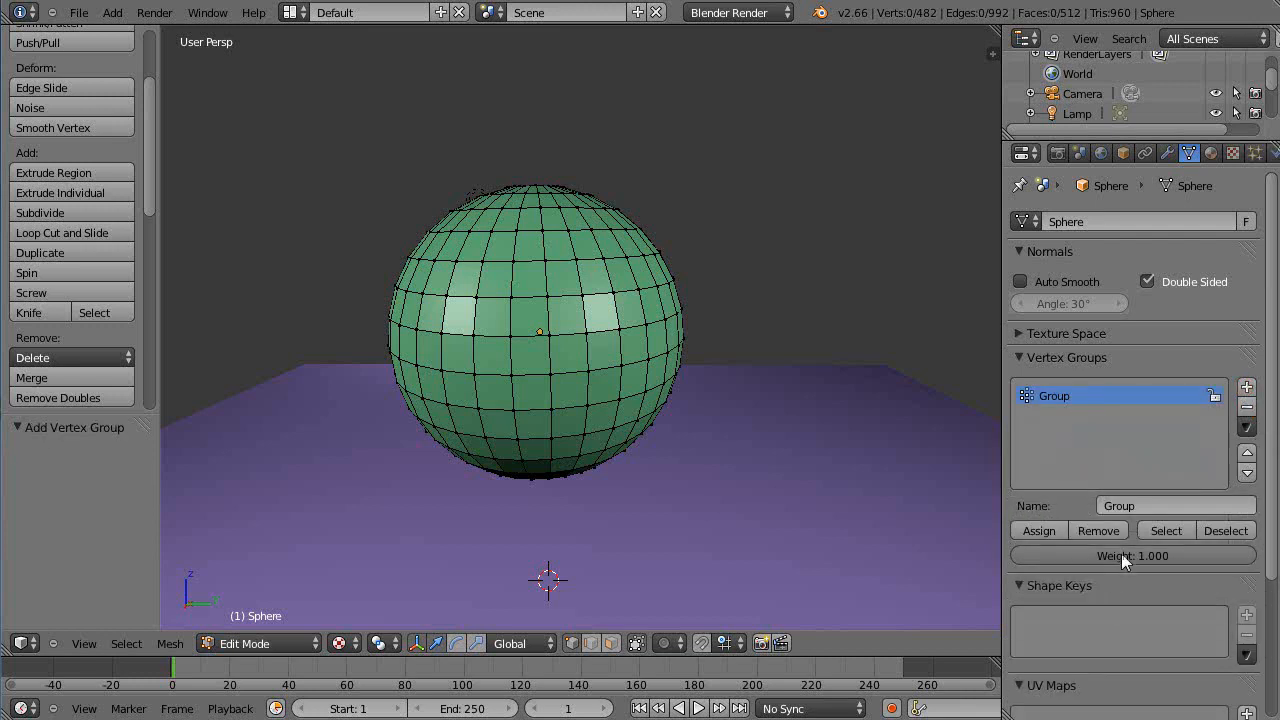
{"action": "left_click", "coordinate": [1248, 408]}
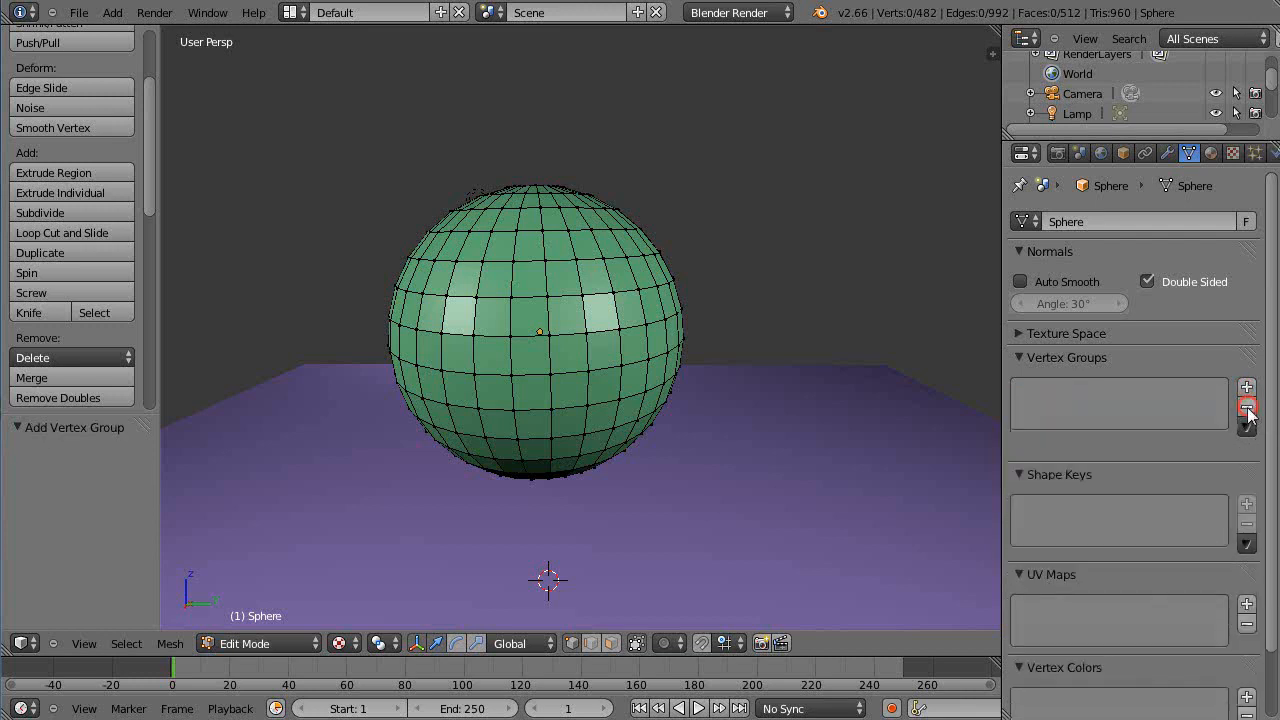
{"action": "left_click", "coordinate": [256, 644]}
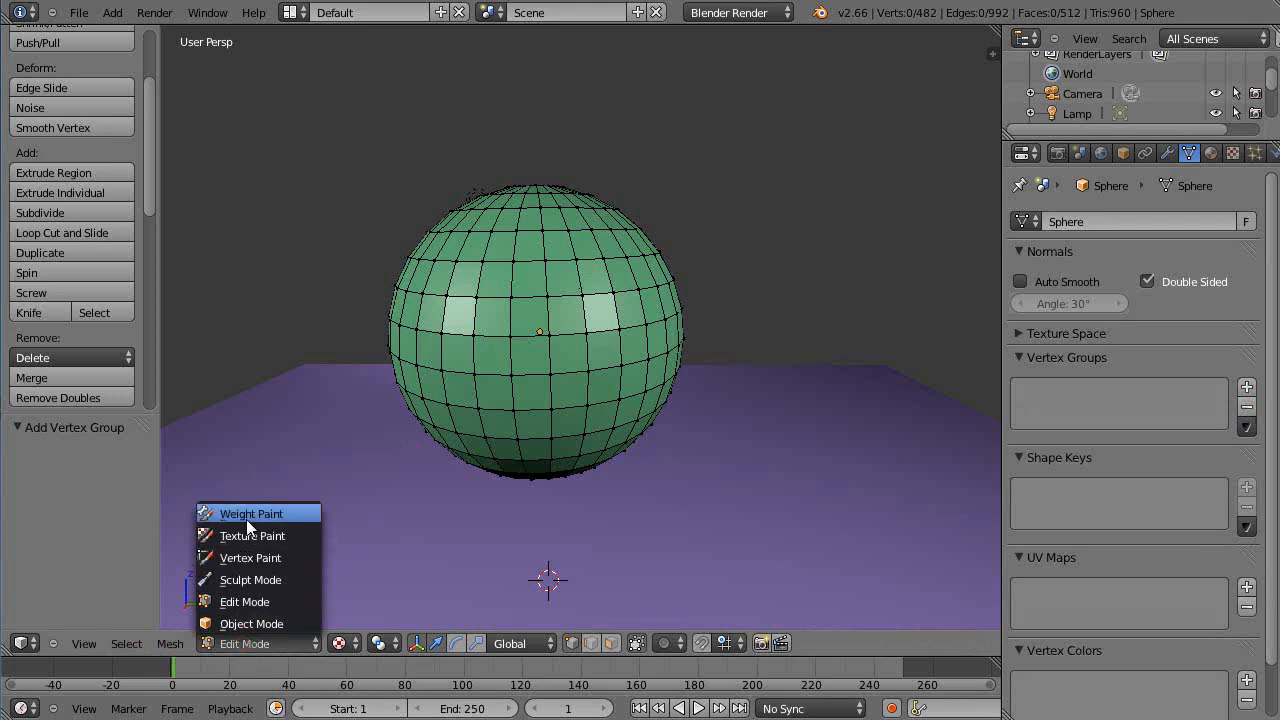
{"action": "left_click", "coordinate": [250, 512]}
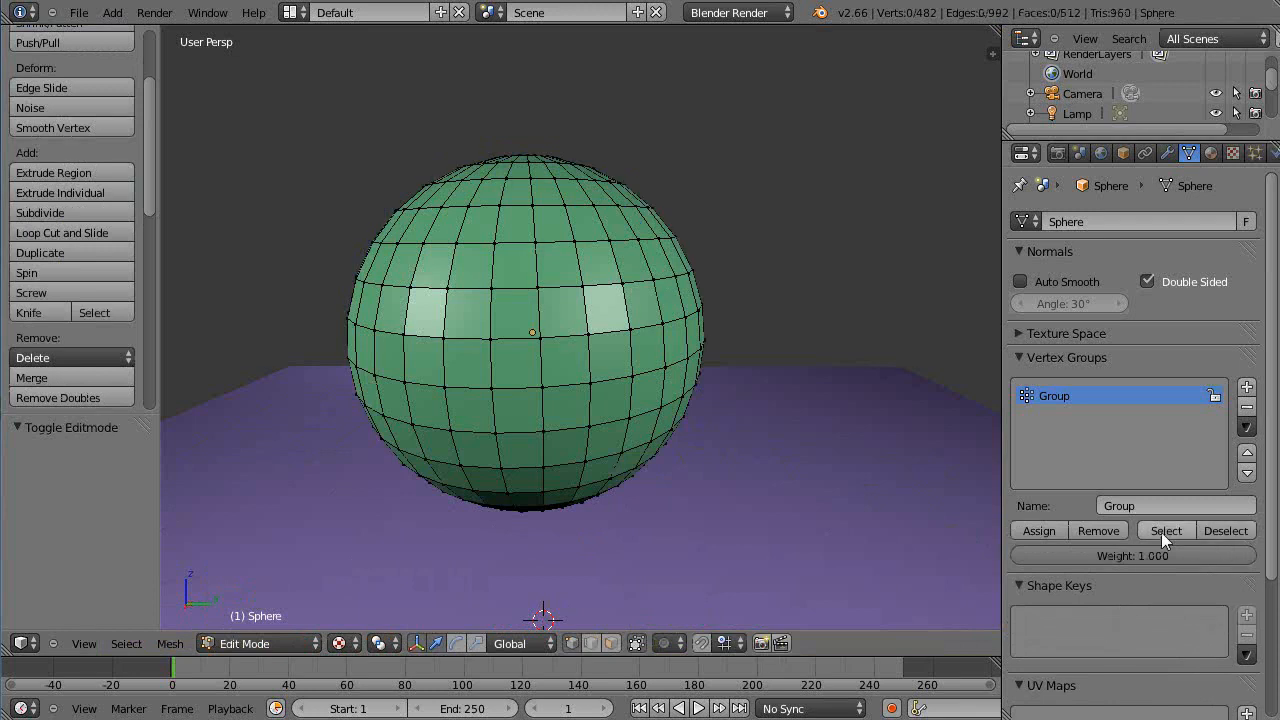
- Select the faces belonging to Group, orbit to inspect them, and start a new material slot Material.002
{"action": "left_click", "coordinate": [1164, 530]}
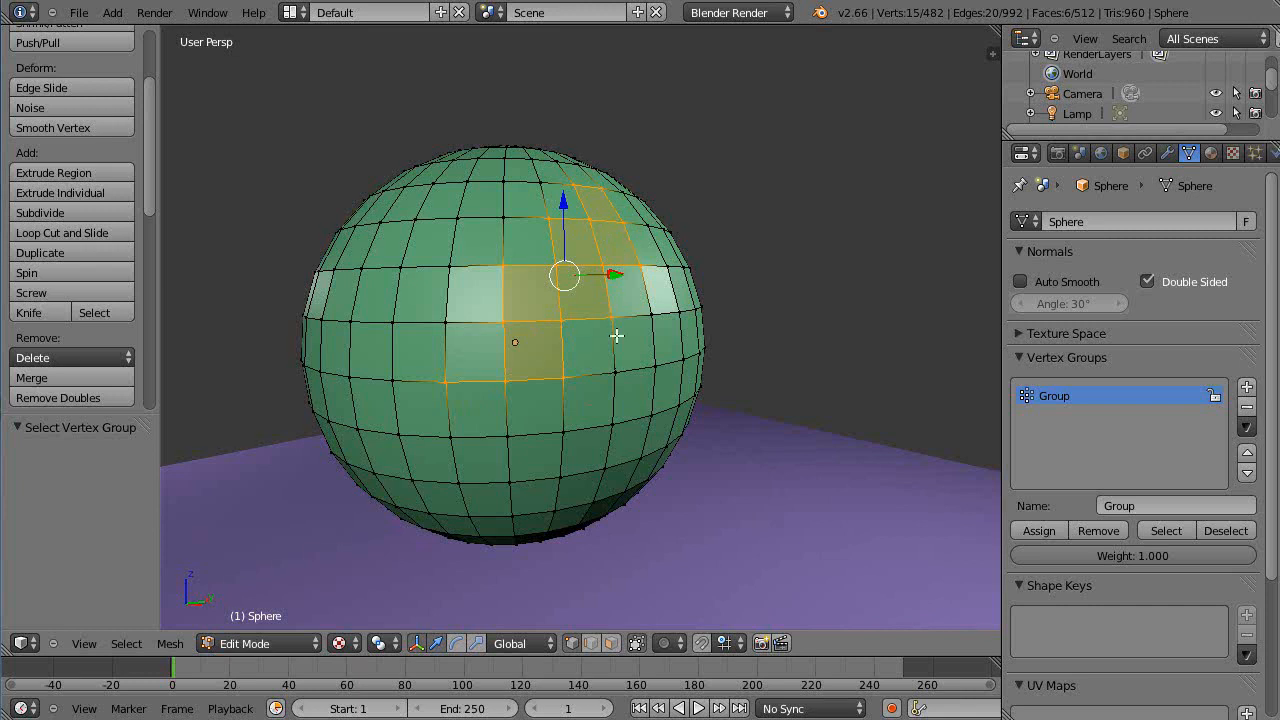
{"action": "left_click_drag", "start_coordinate": [616, 336], "coordinate": [510, 438]}
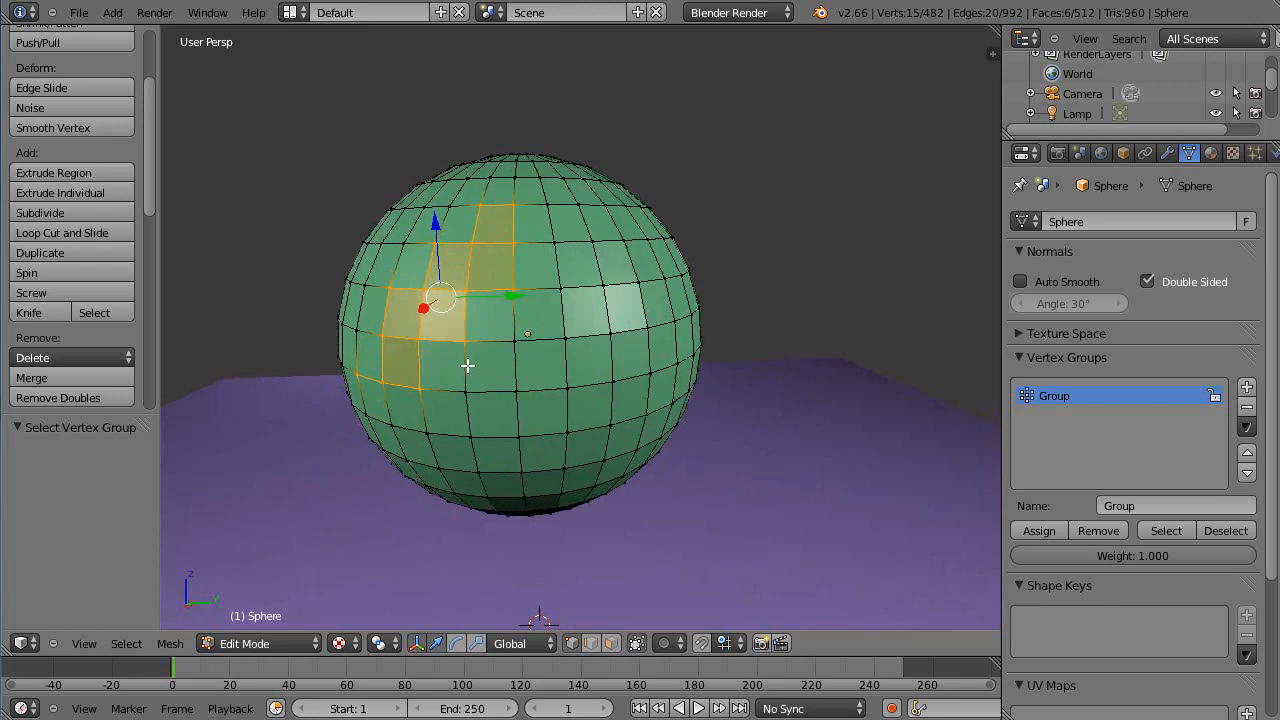
{"action": "mouse_move", "coordinate": [508, 312]}
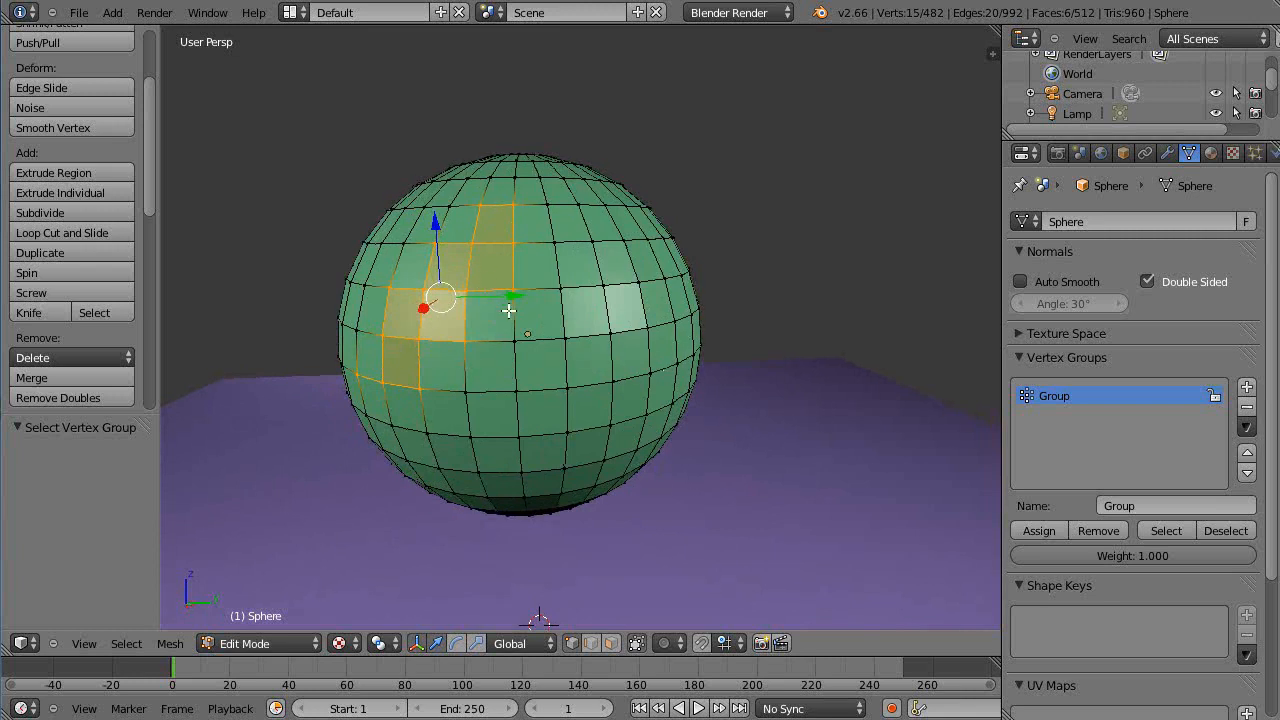
{"action": "left_click", "coordinate": [1188, 152]}
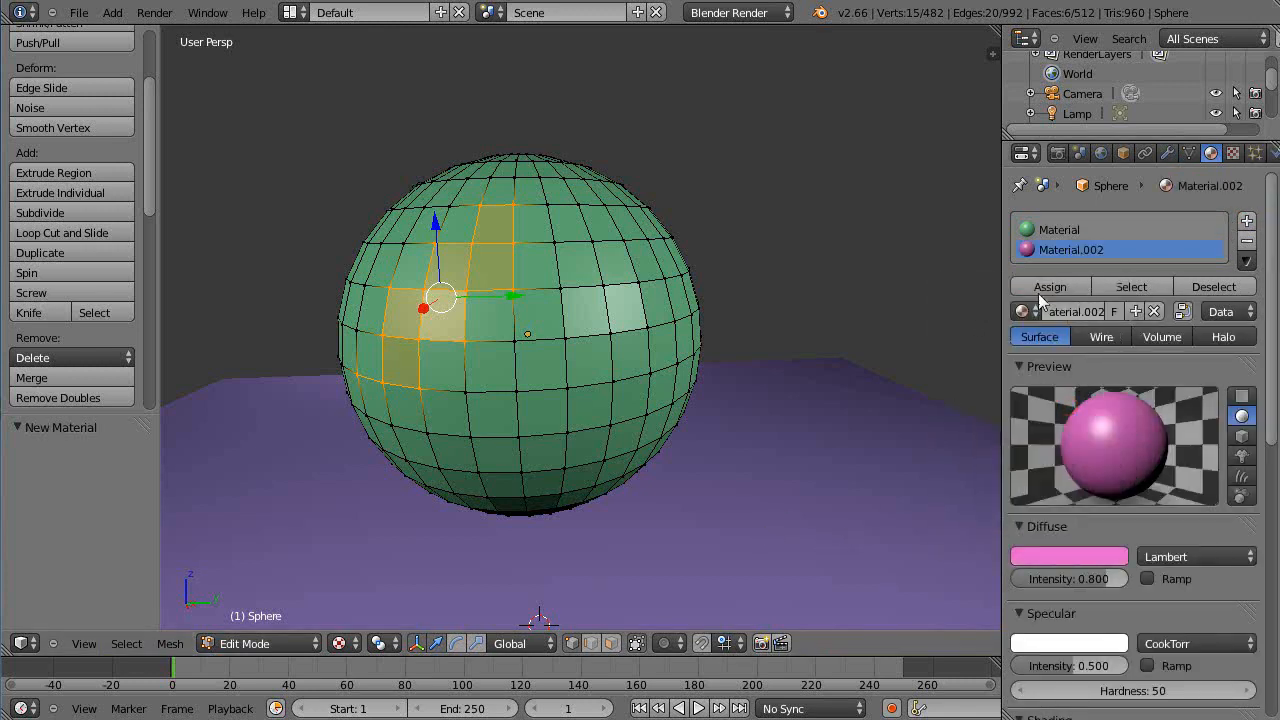
- Assign the pink Material.002 to the selected Group faces and change interaction mode
{"action": "left_click", "coordinate": [1048, 286]}
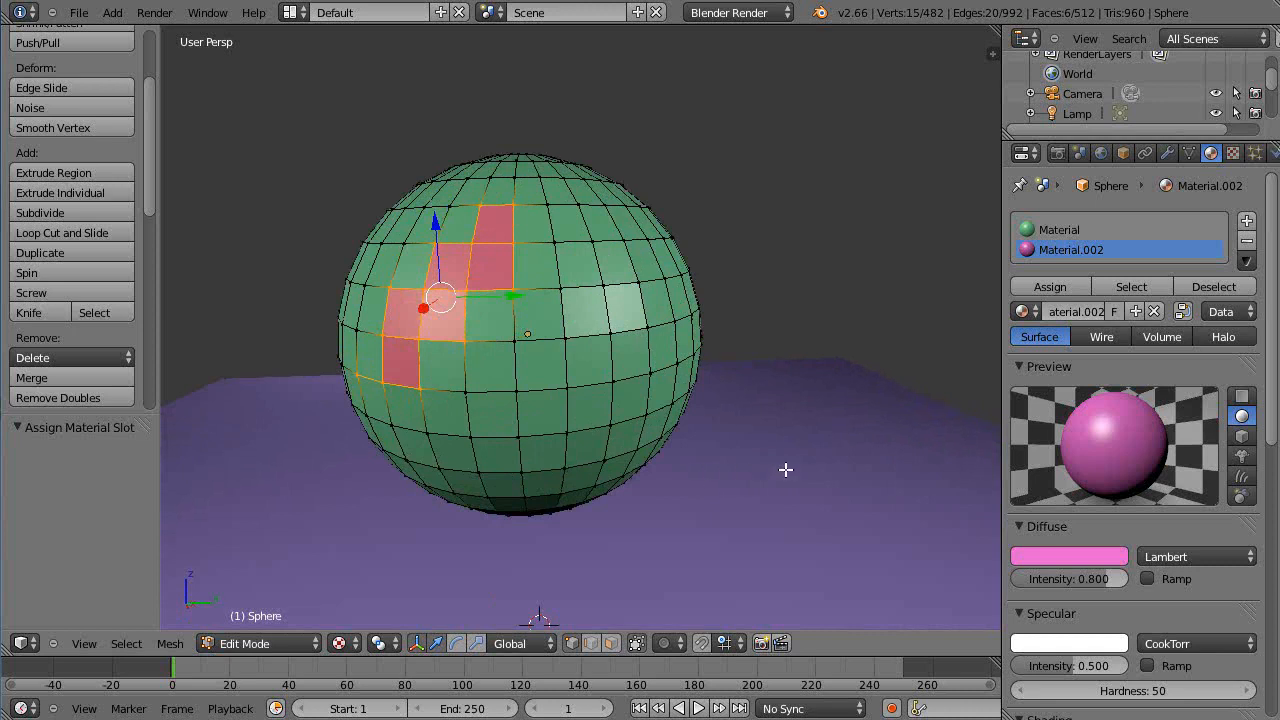
{"action": "left_click", "coordinate": [256, 644]}
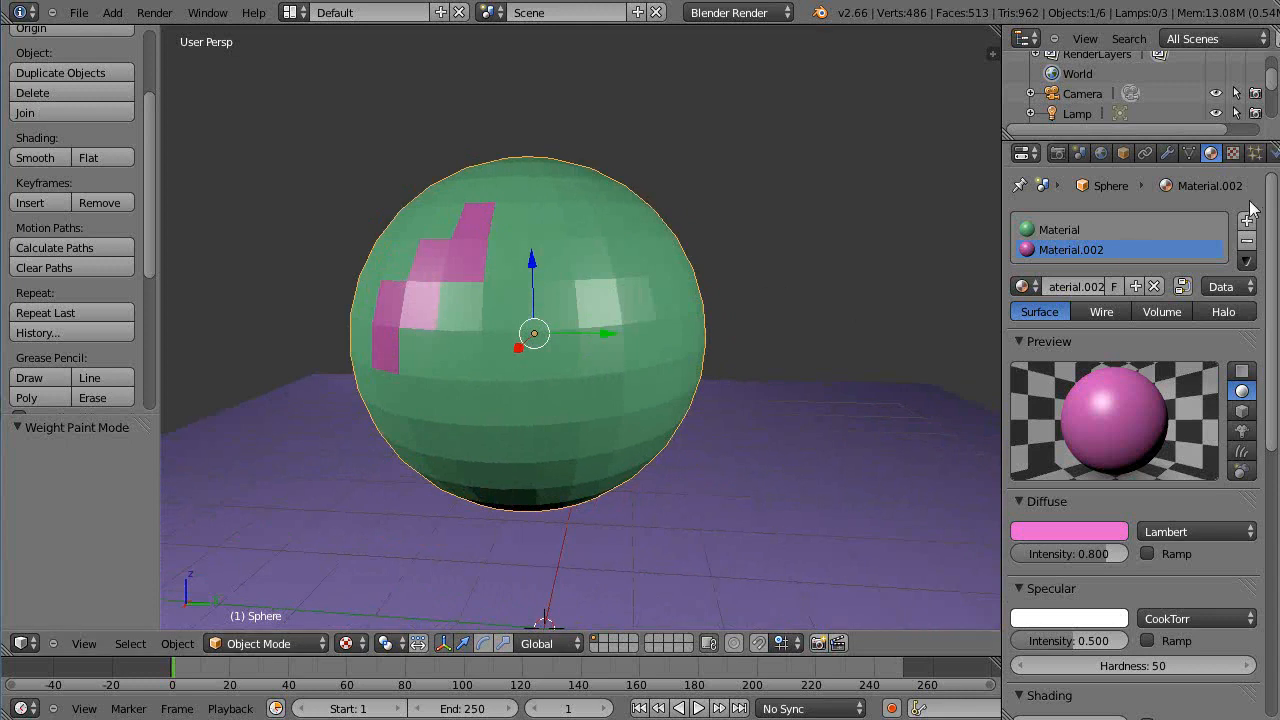
- In Particle settings raise Velocity Normal, set Density vertex group to Group, and play the animation
{"action": "left_click", "coordinate": [1232, 152]}
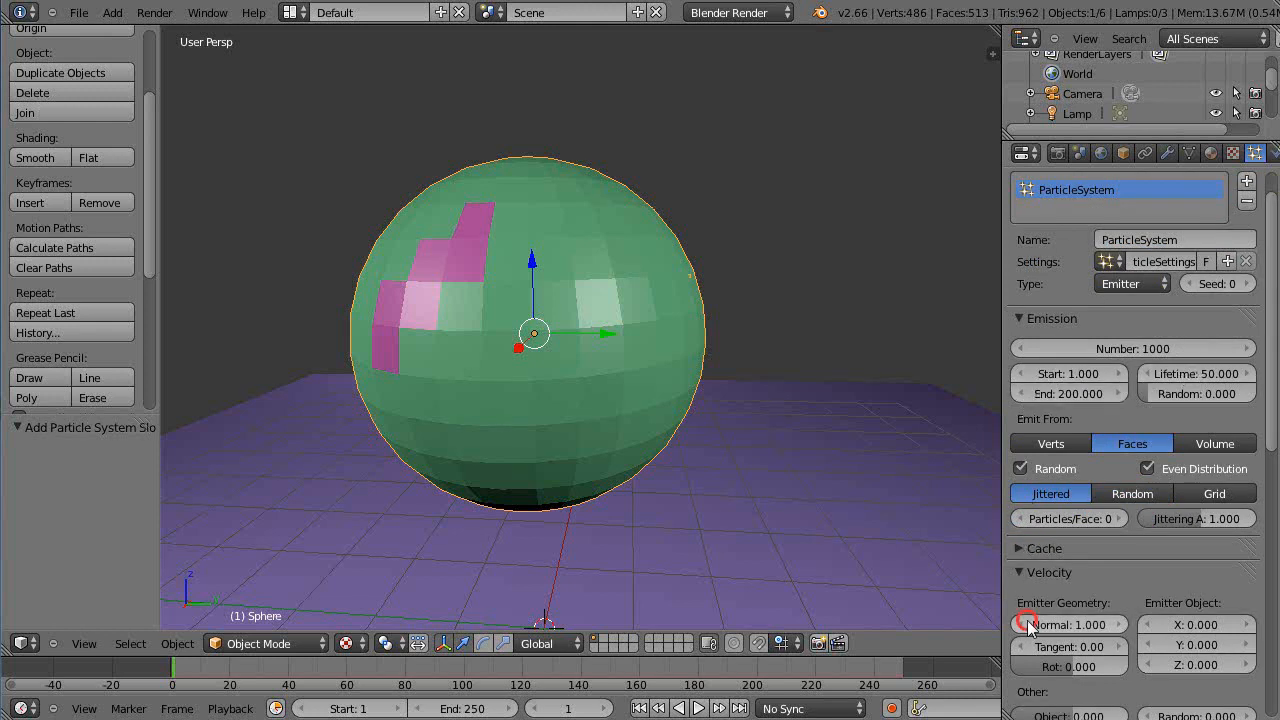
{"action": "left_click_drag", "start_coordinate": [1030, 624], "coordinate": [1100, 624]}
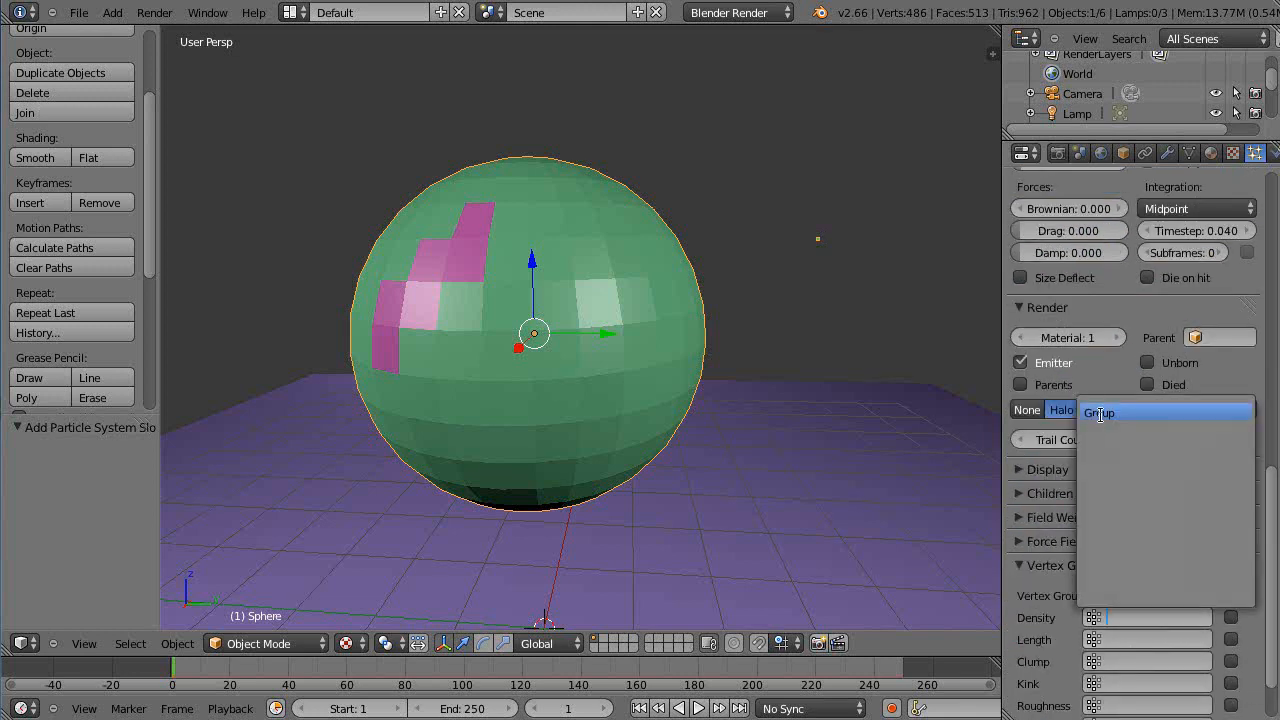
{"action": "left_click", "coordinate": [1060, 408]}
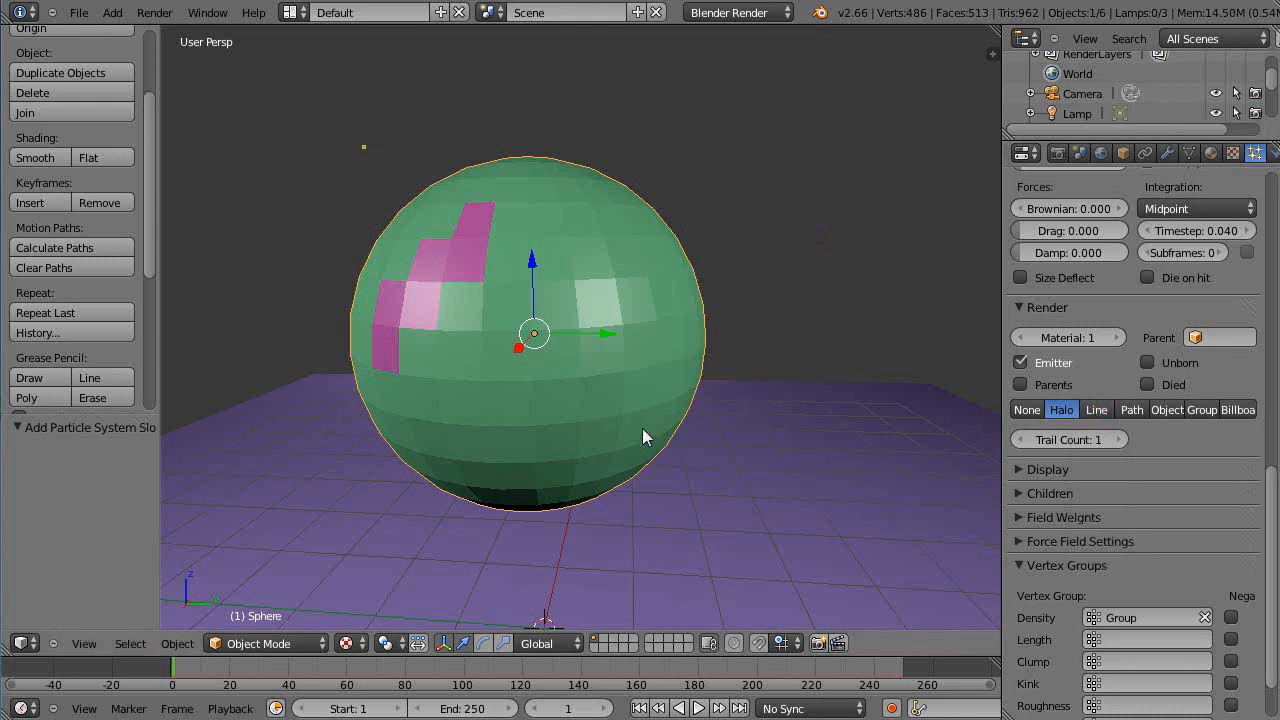
{"action": "left_click", "coordinate": [698, 708]}
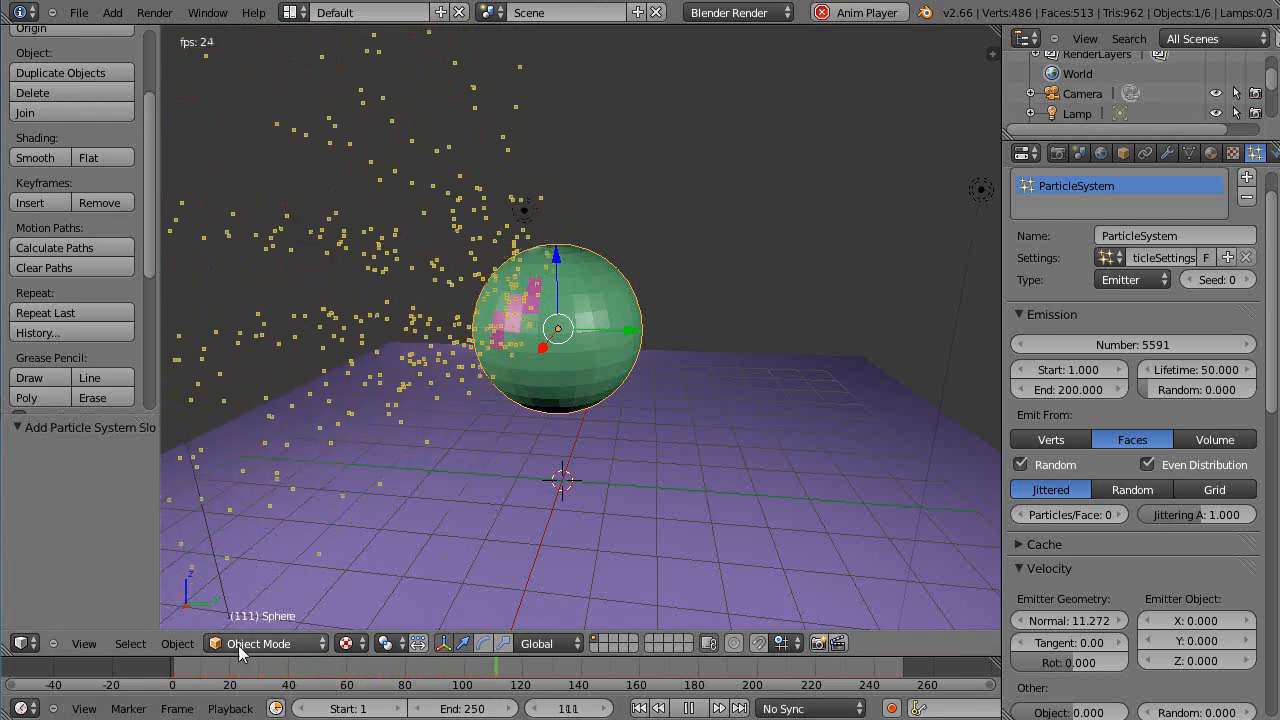
- Switch the sphere back to Weight Paint mode from the interaction mode menu
{"action": "left_click", "coordinate": [258, 644]}
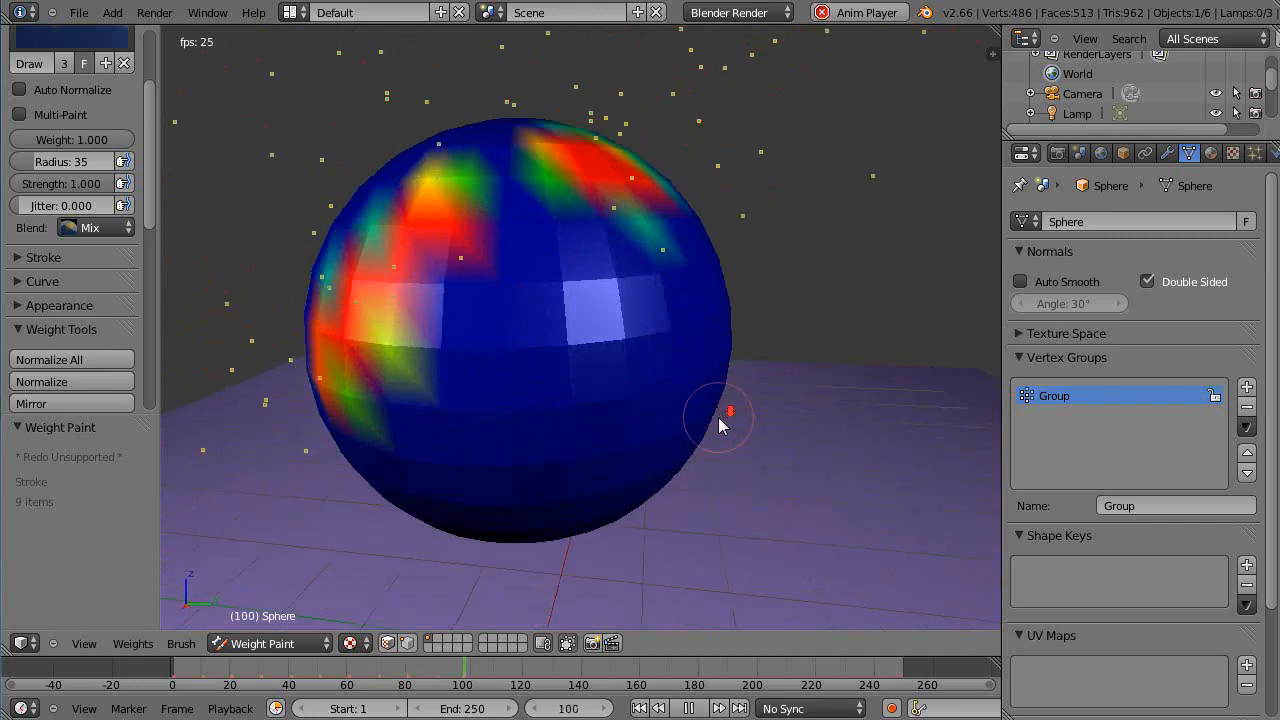
- Add vertex group Group.001 and brush a weight patch onto the sphere's lower front
{"action": "left_click", "coordinate": [1246, 388]}
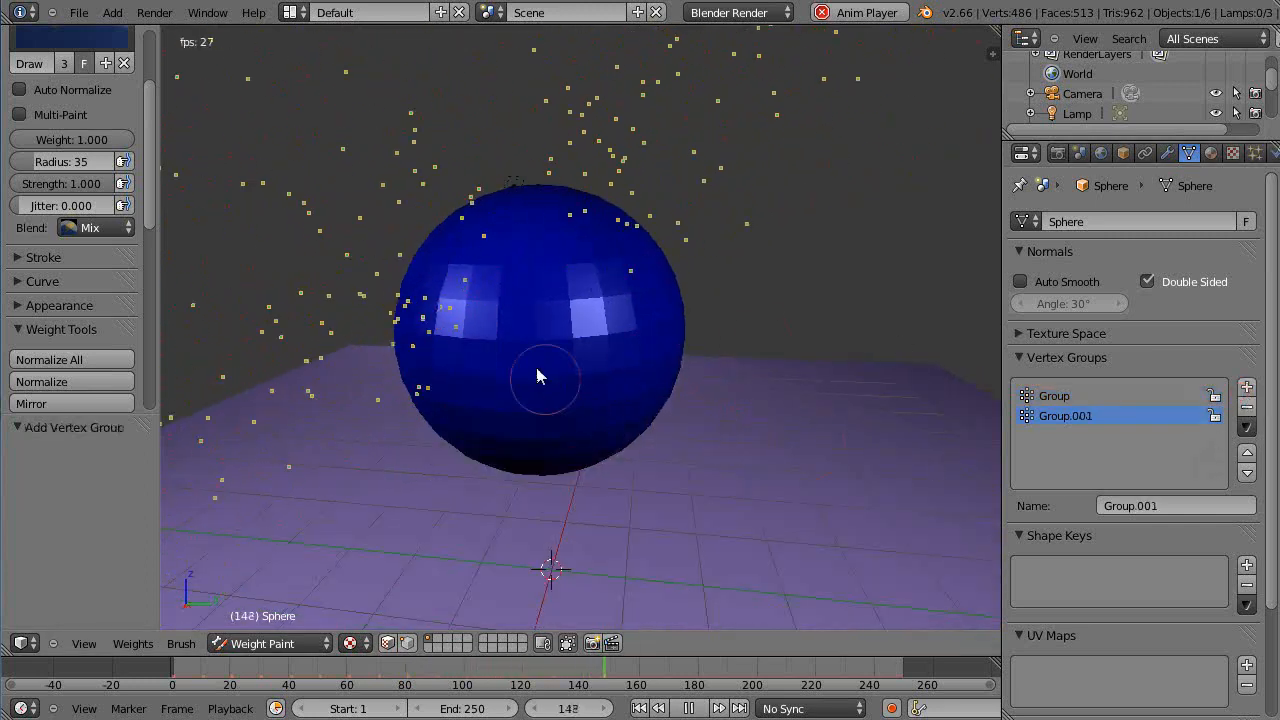
{"action": "left_click_drag", "start_coordinate": [544, 376], "coordinate": [504, 436]}
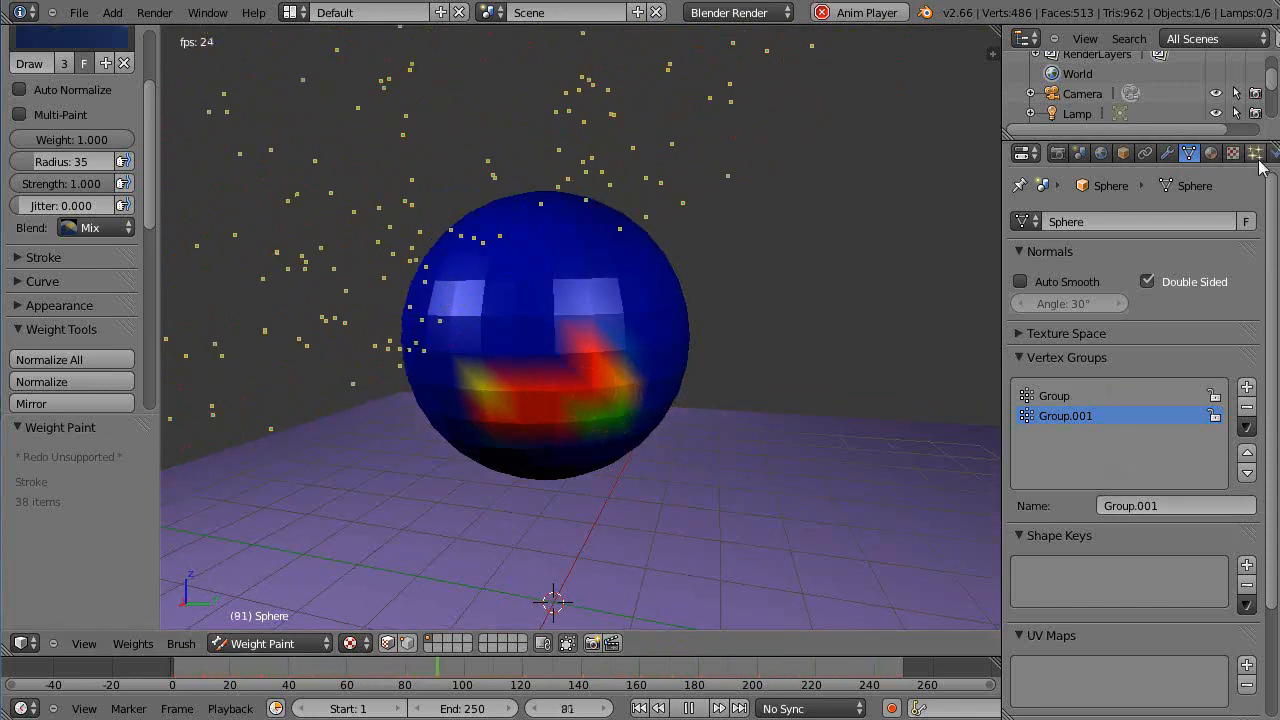
- Set the particle Density vertex group to Group.001 so particles spray from the lower-front patch
{"action": "left_click", "coordinate": [1232, 152]}
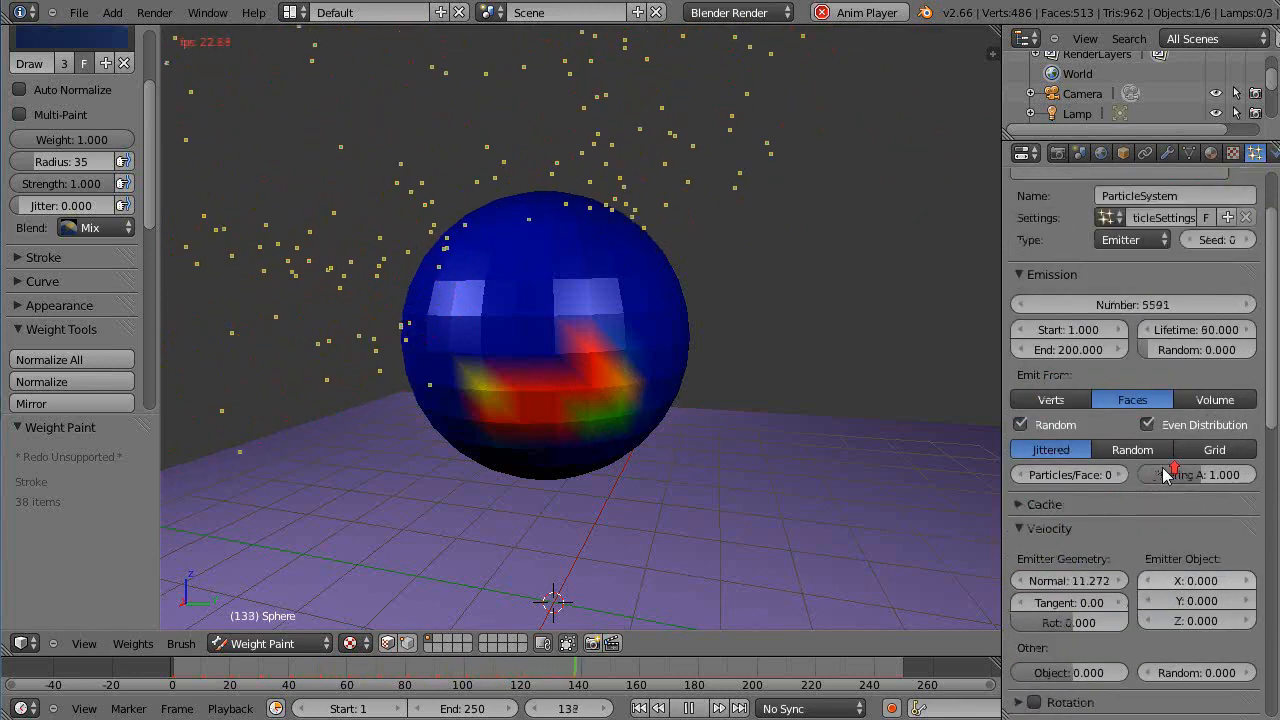
{"action": "left_click", "coordinate": [1246, 226]}
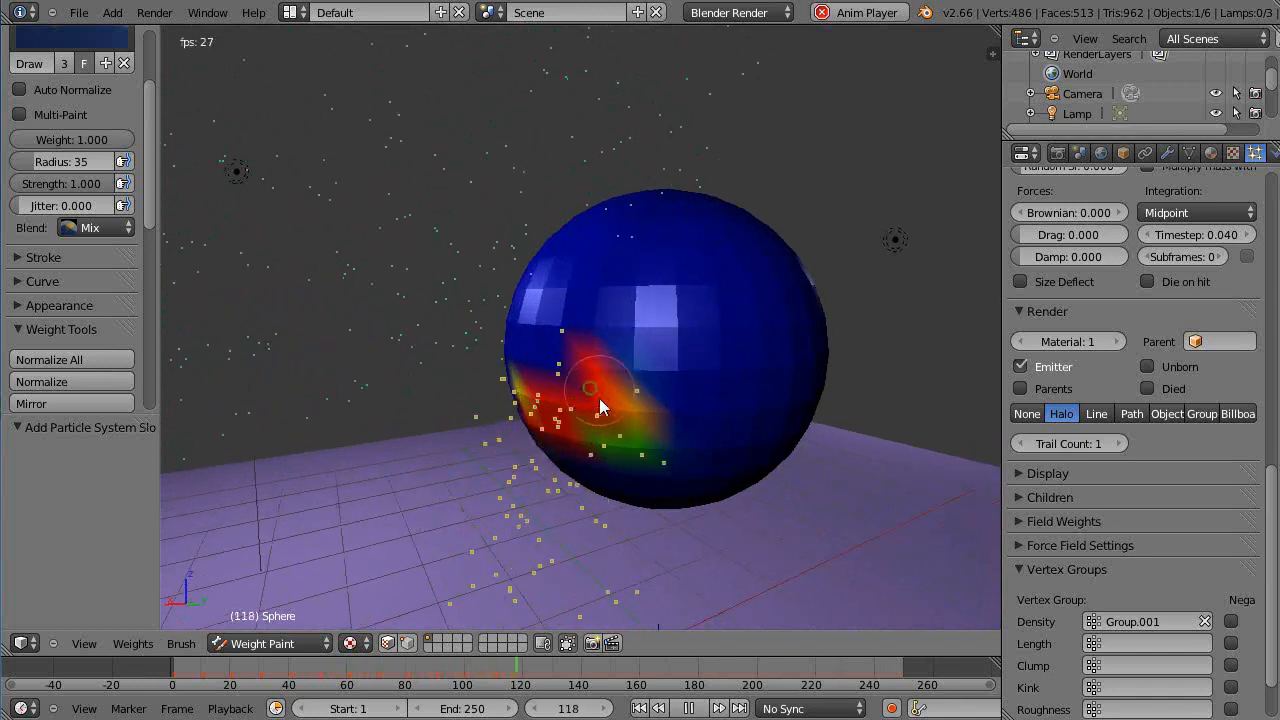
{"action": "left_click", "coordinate": [262, 644]}
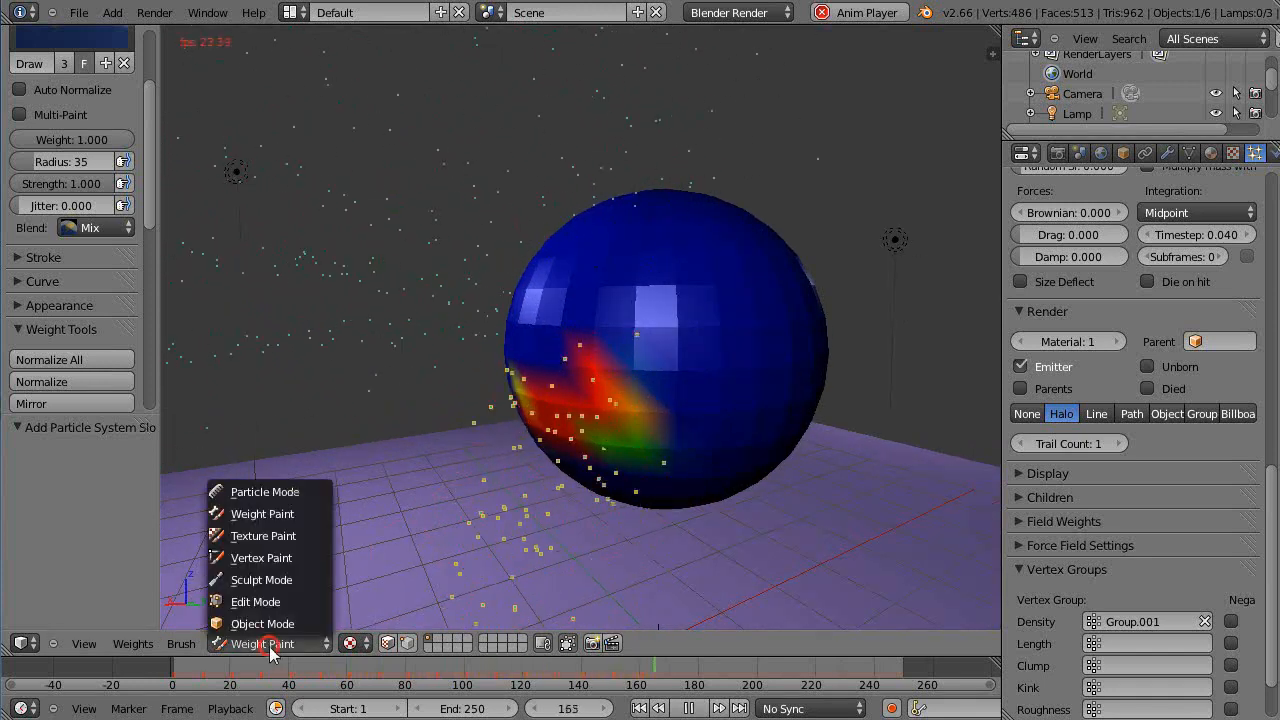
- Enter Edit Mode, make Group the active vertex group, and go to the Material settings
{"action": "left_click", "coordinate": [262, 624]}
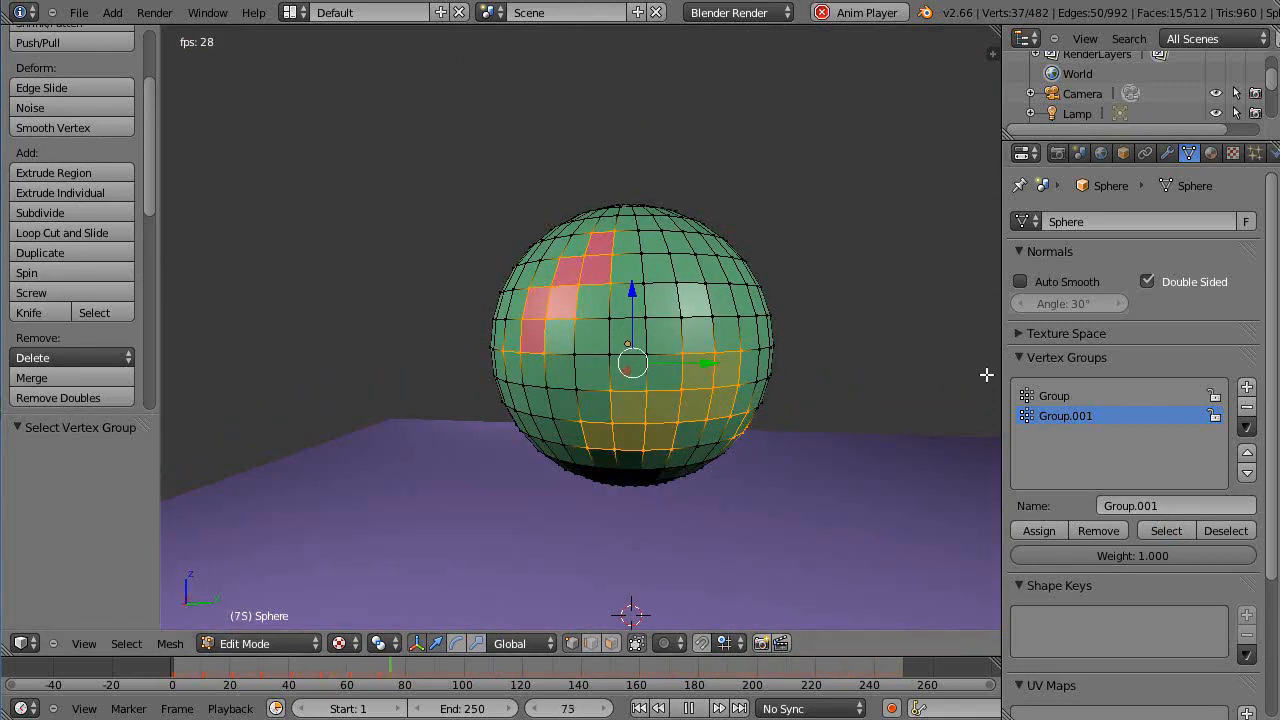
{"action": "left_click", "coordinate": [1052, 396]}
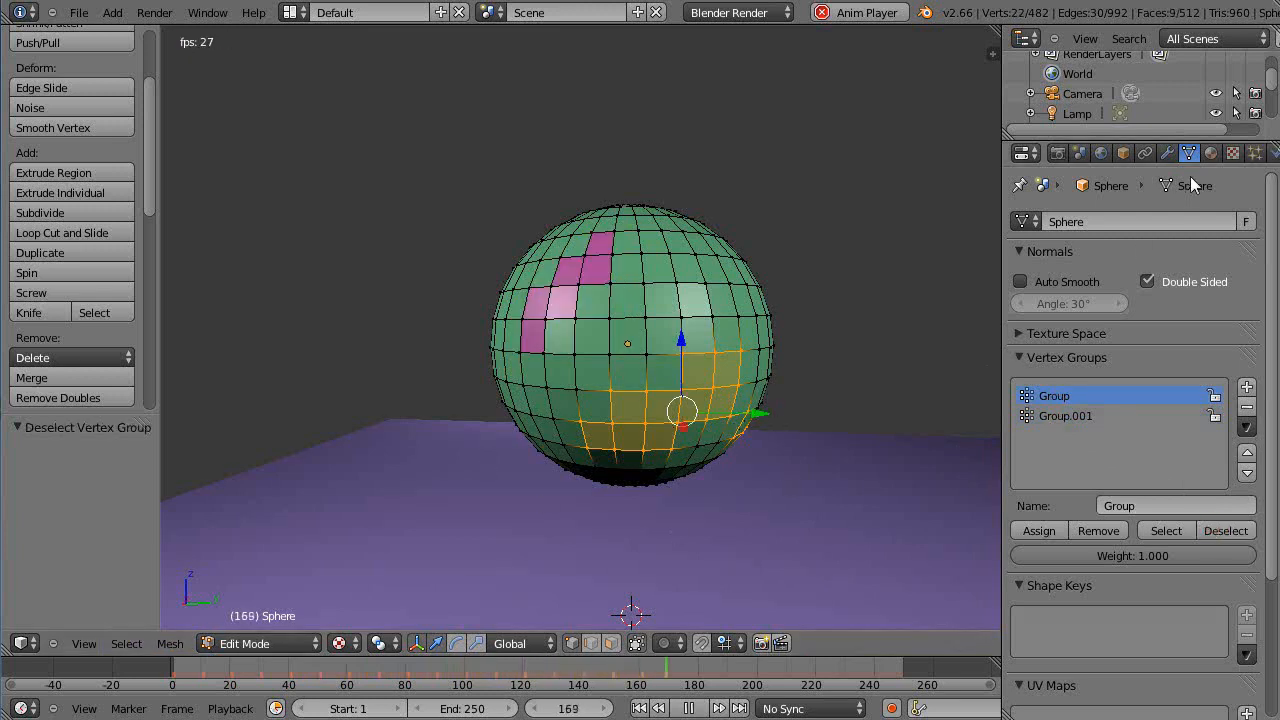
{"action": "left_click", "coordinate": [1210, 152]}
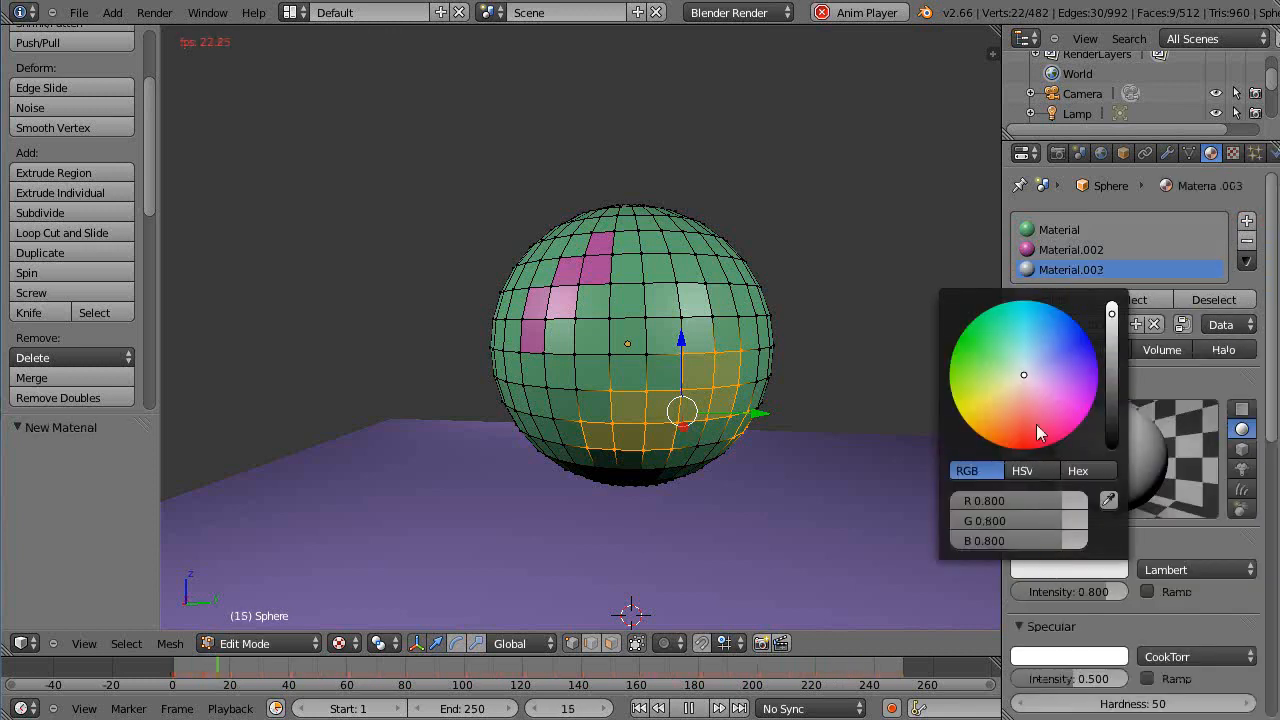
- Pick a yellow diffuse colour for the new material on the Group.001 faces, then move to Particles for ParticleSystem 2
{"action": "left_click", "coordinate": [952, 400]}
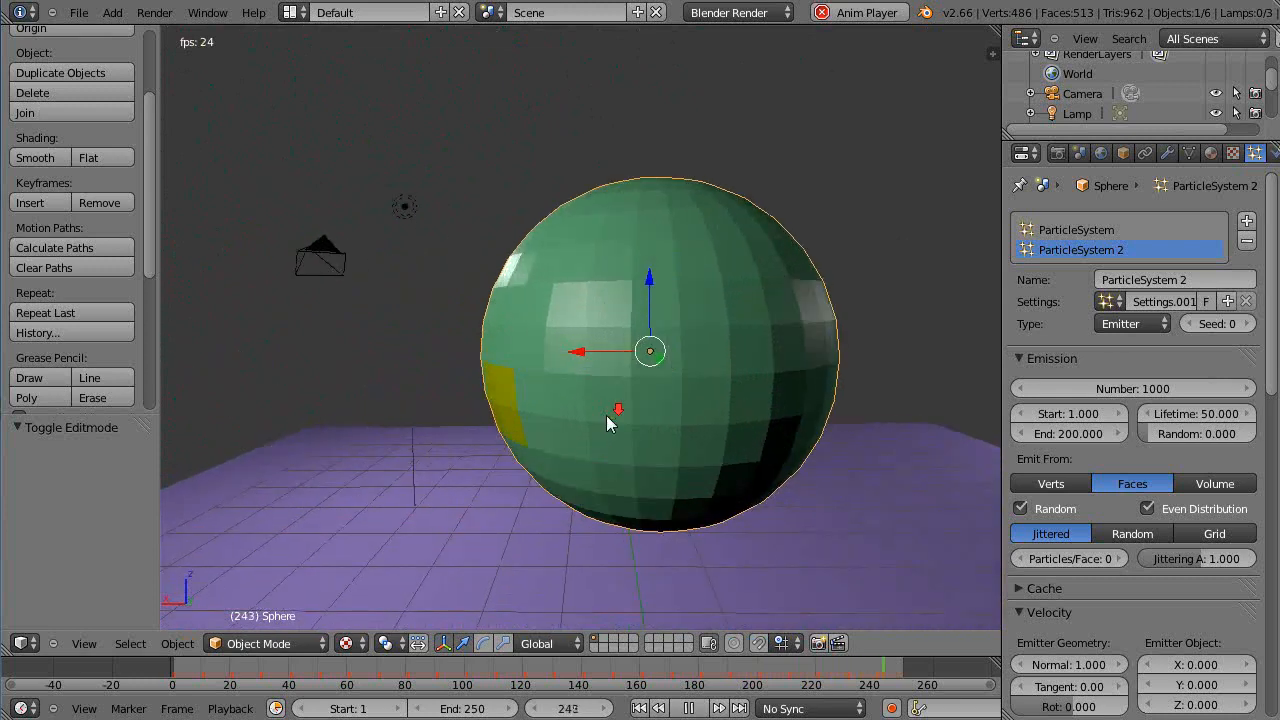
{"action": "left_click", "coordinate": [1188, 152]}
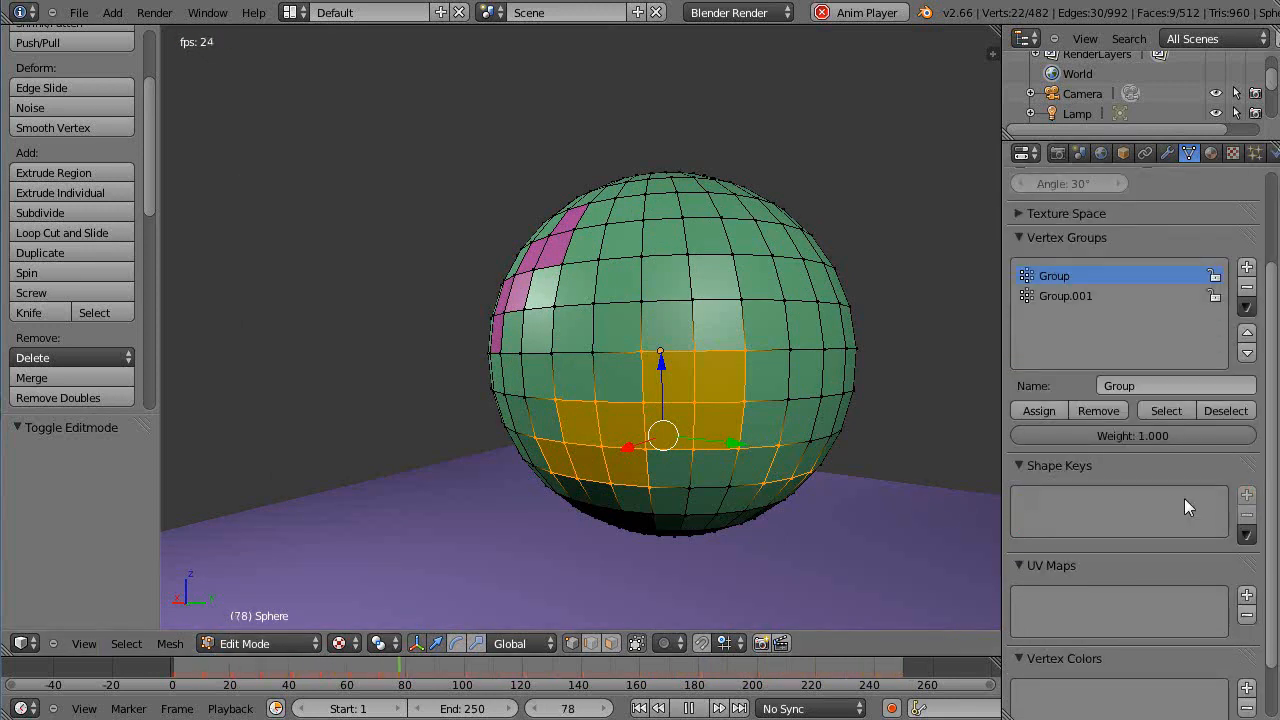
- Add Basis and Key 1 shape keys under Shape Keys, then return to Edit Mode with Key 1 active
{"action": "left_click", "coordinate": [1064, 296]}
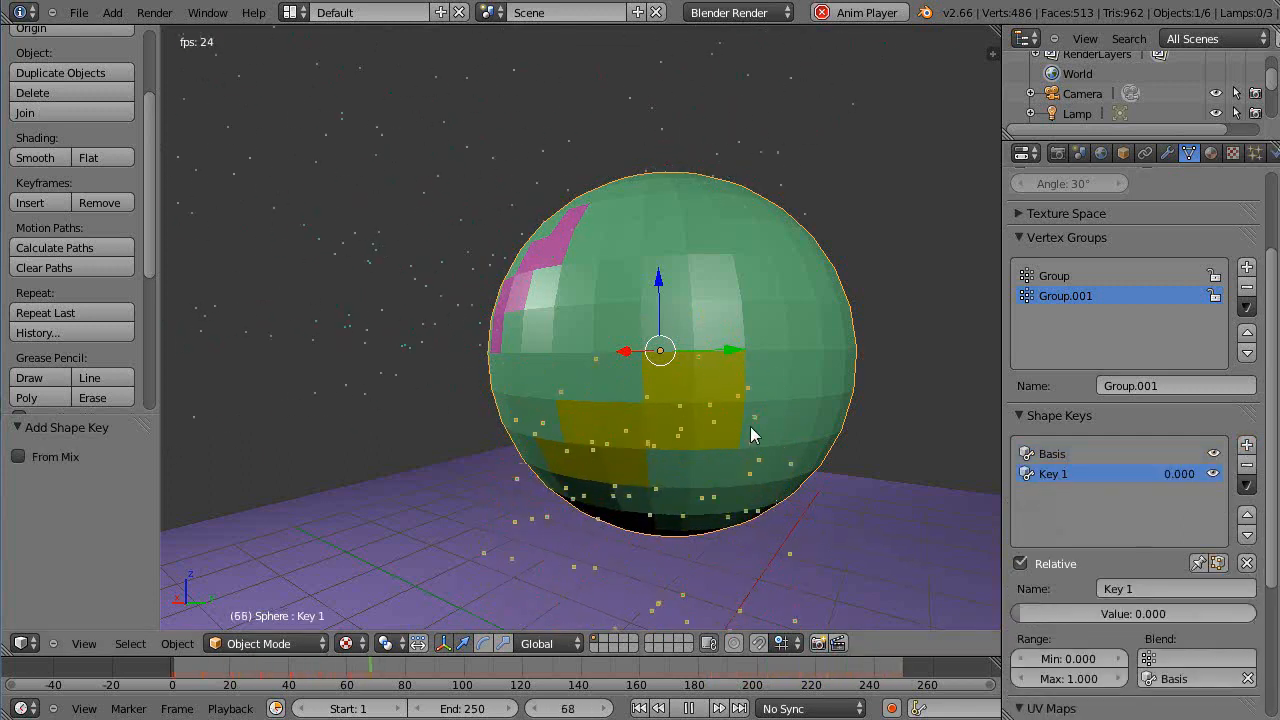
{"action": "key", "text": "Tab"}
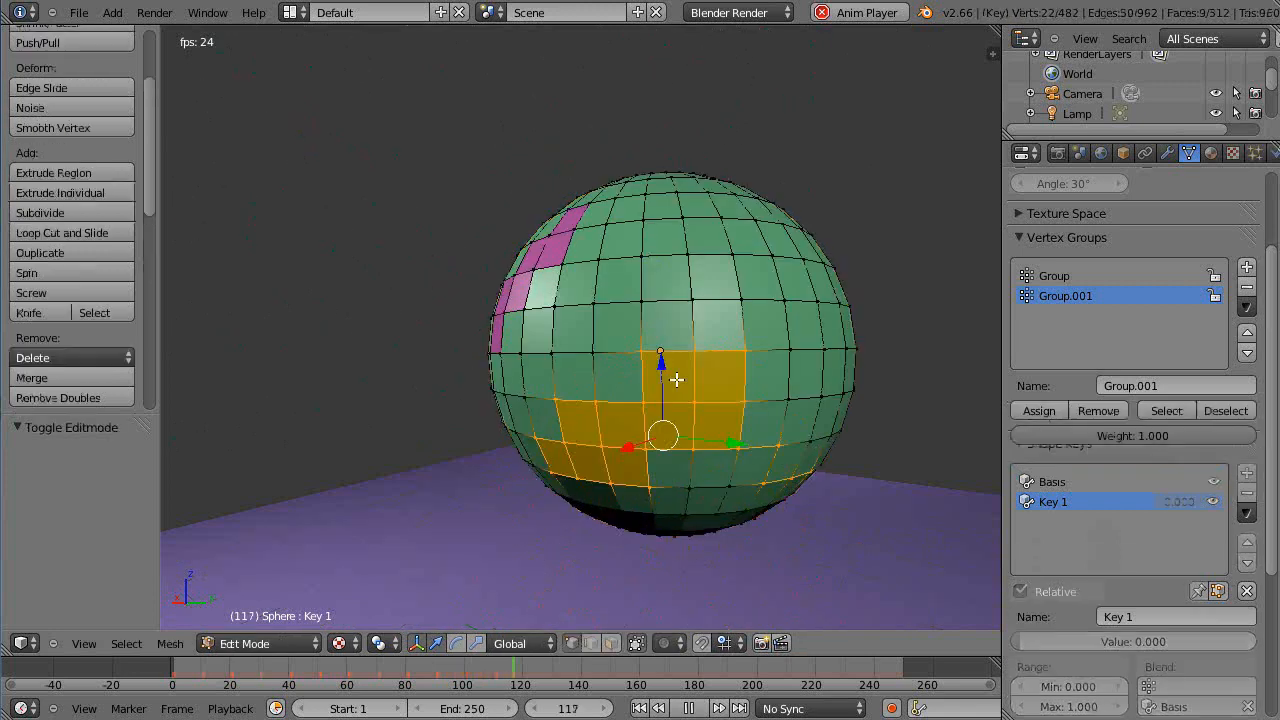